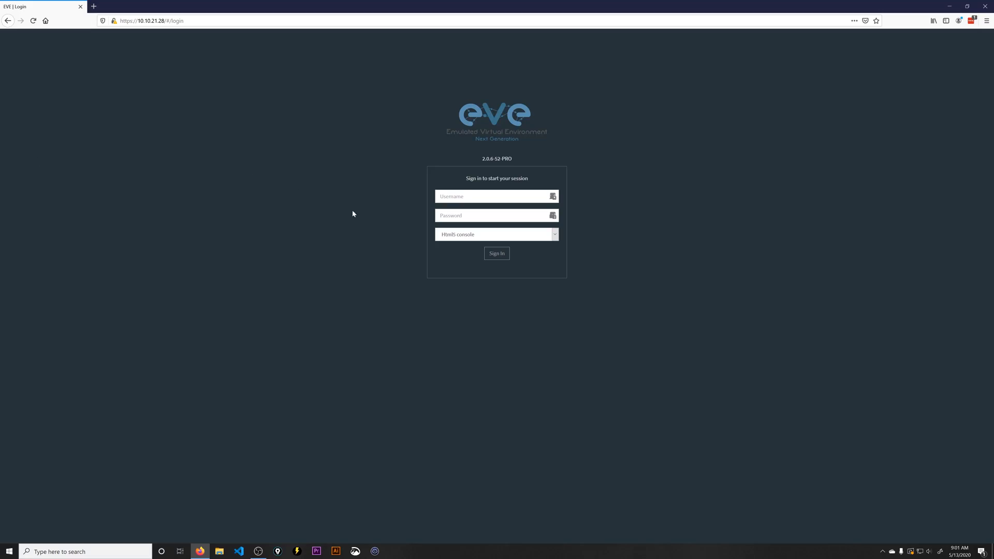
Sign in to EVE-NG as admin with HTML5 console, reaching the file manager
text(admin)
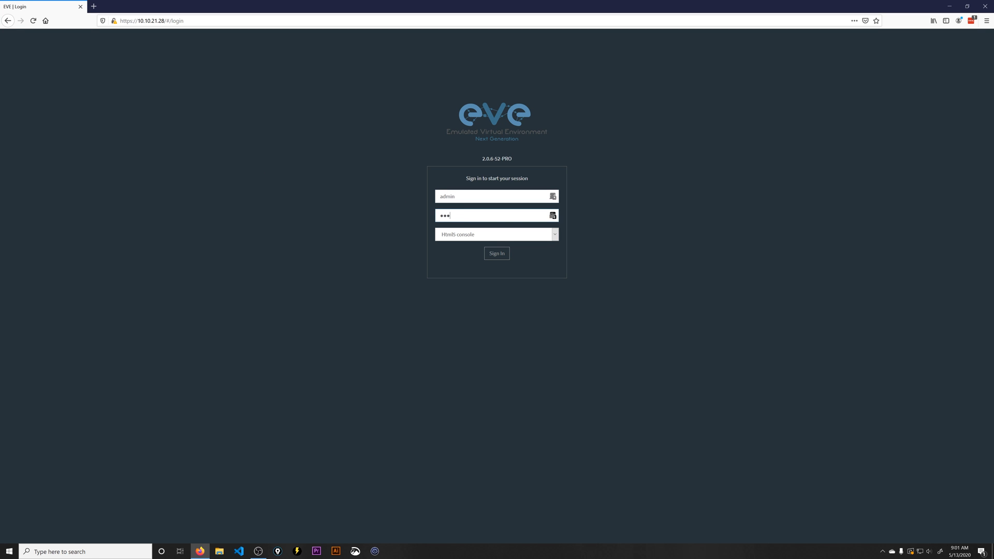
mouse_move(478, 206)
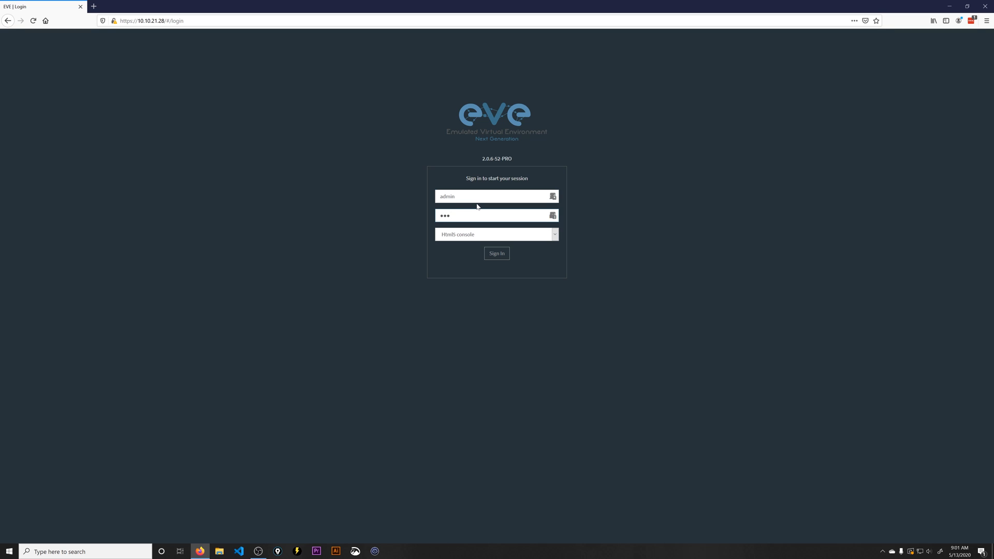
click(497, 253)
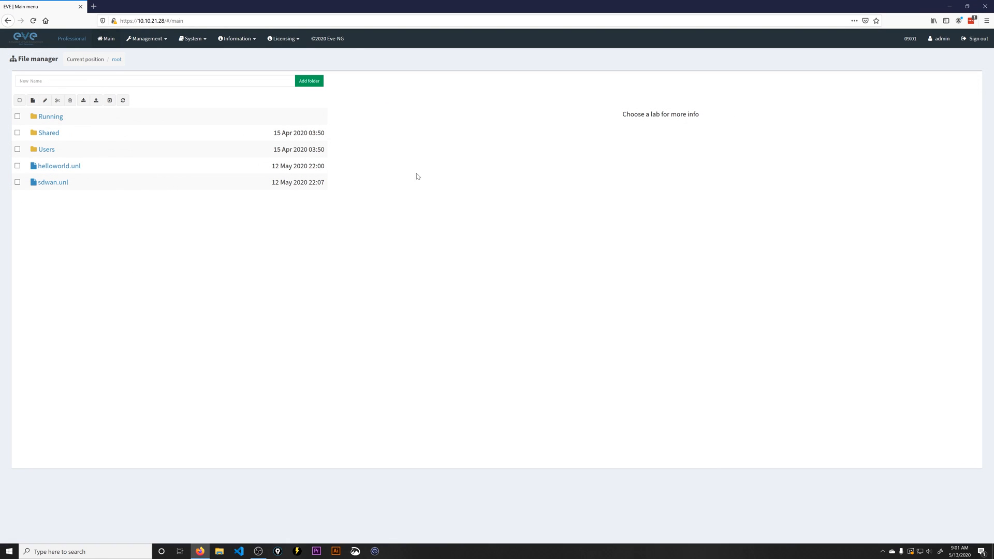
Preview helloworld.unl, glance at the System menu, then start opening the lab
click(59, 166)
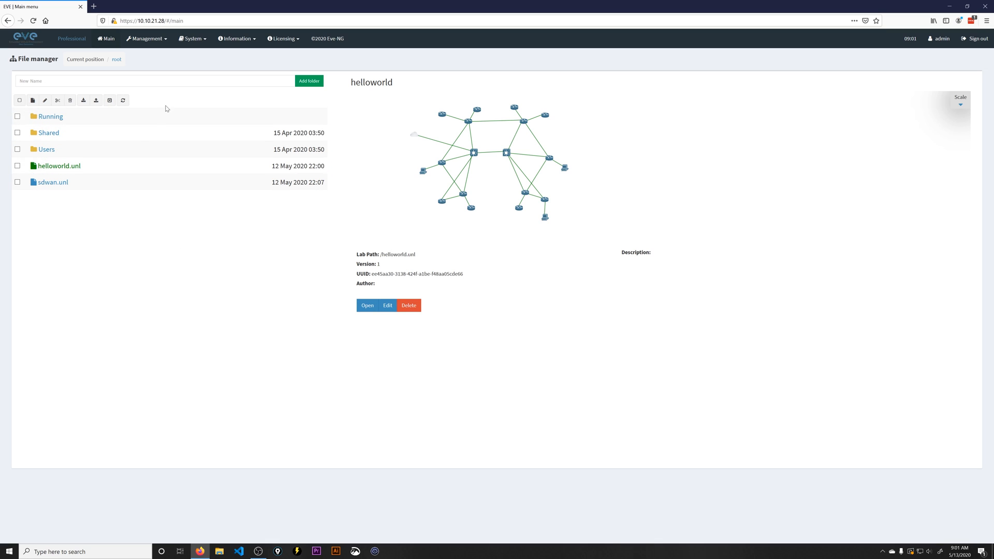
mouse_move(89, 116)
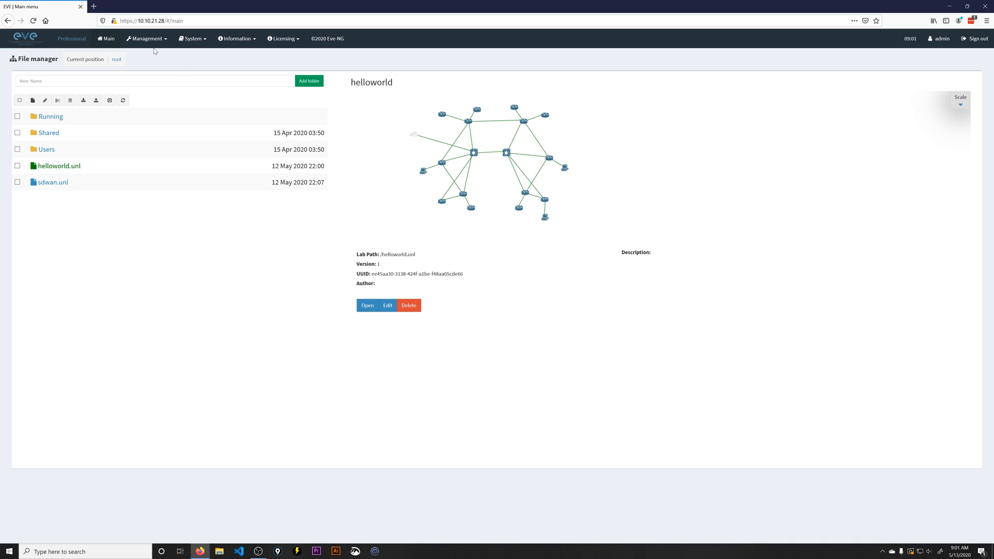
click(192, 38)
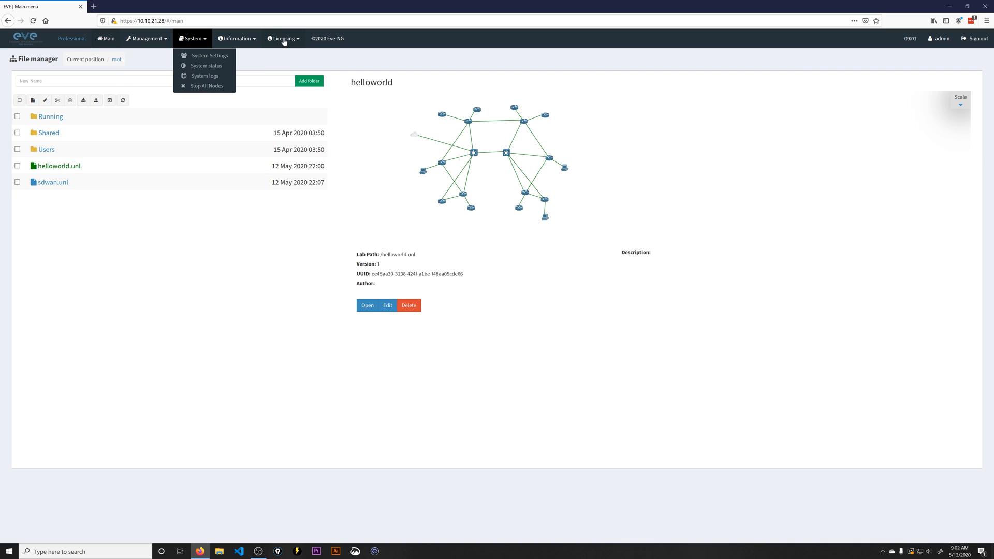
mouse_move(313, 222)
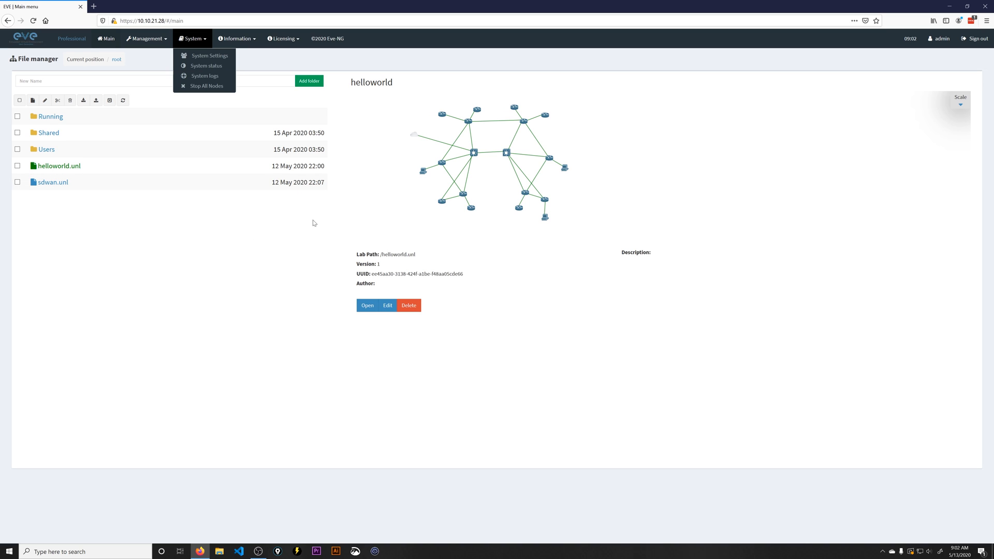
click(286, 278)
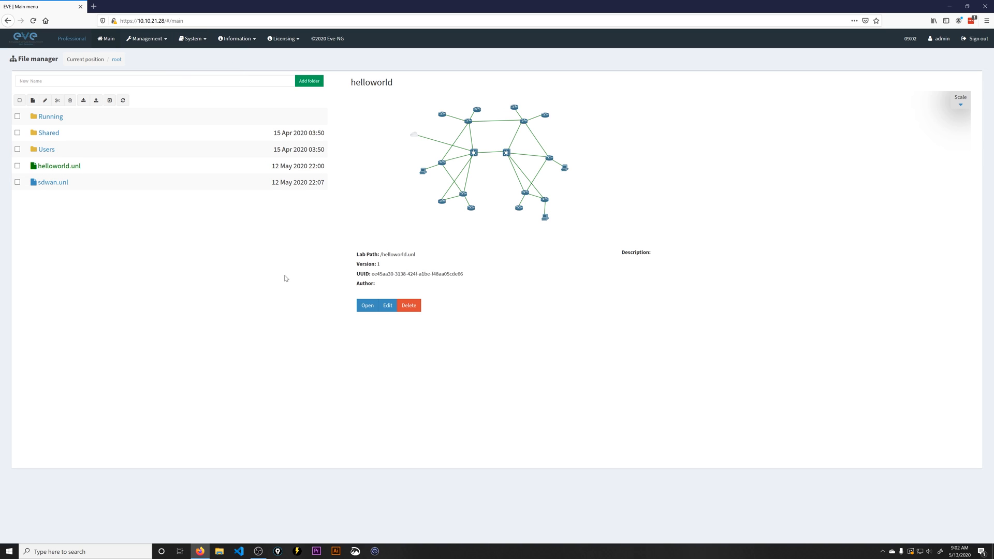
mouse_move(322, 284)
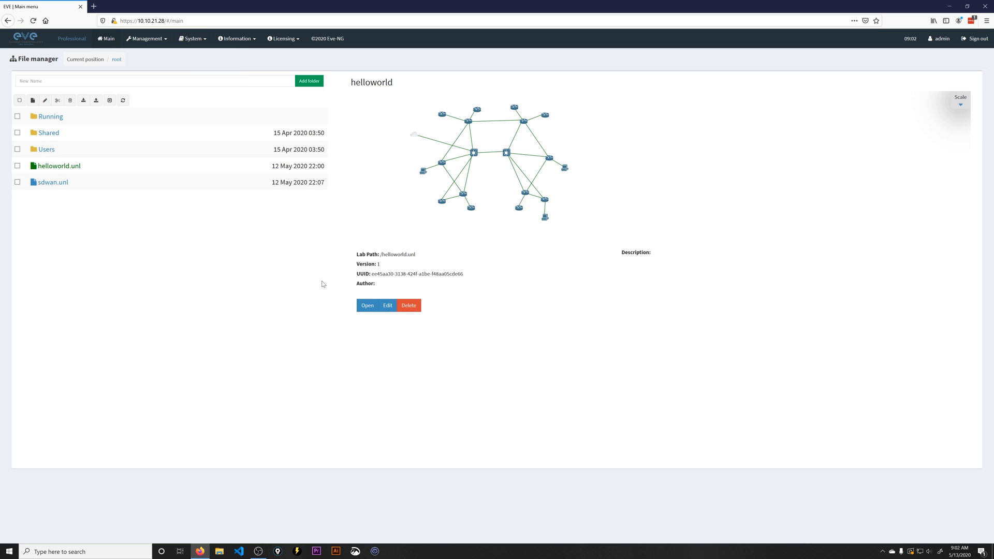
mouse_move(205, 120)
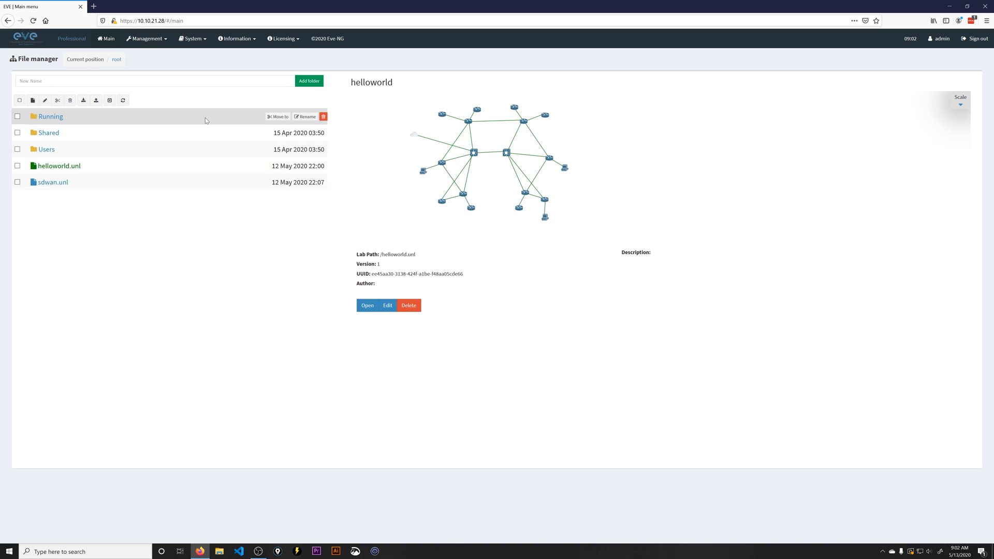
click(366, 306)
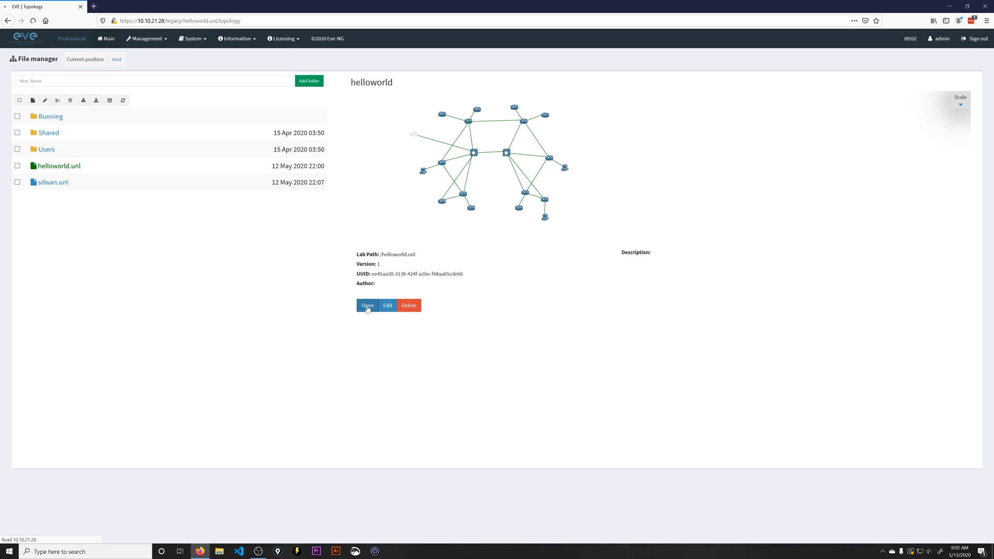
Load the helloworld topology with its routers, switches, VPCs and cloud
click(366, 304)
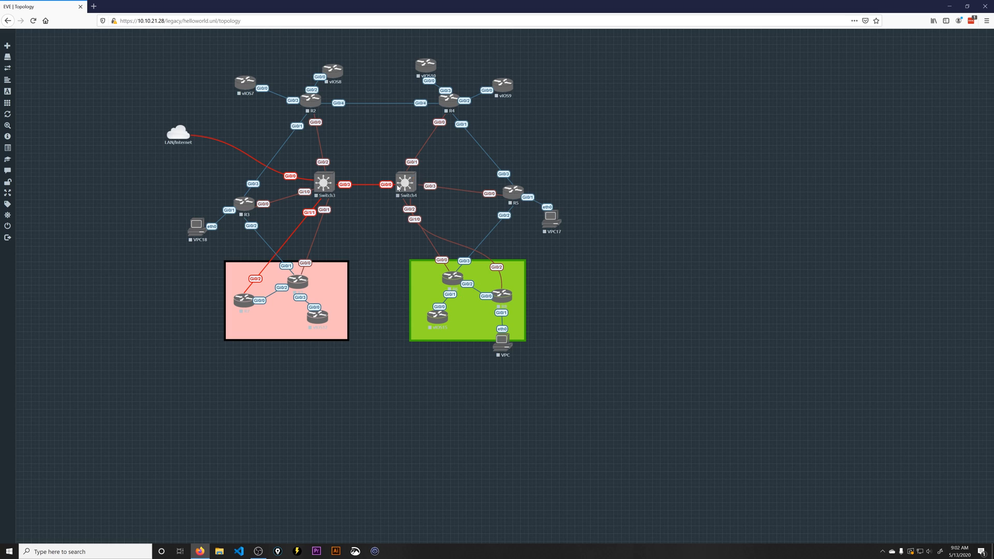
mouse_move(406, 280)
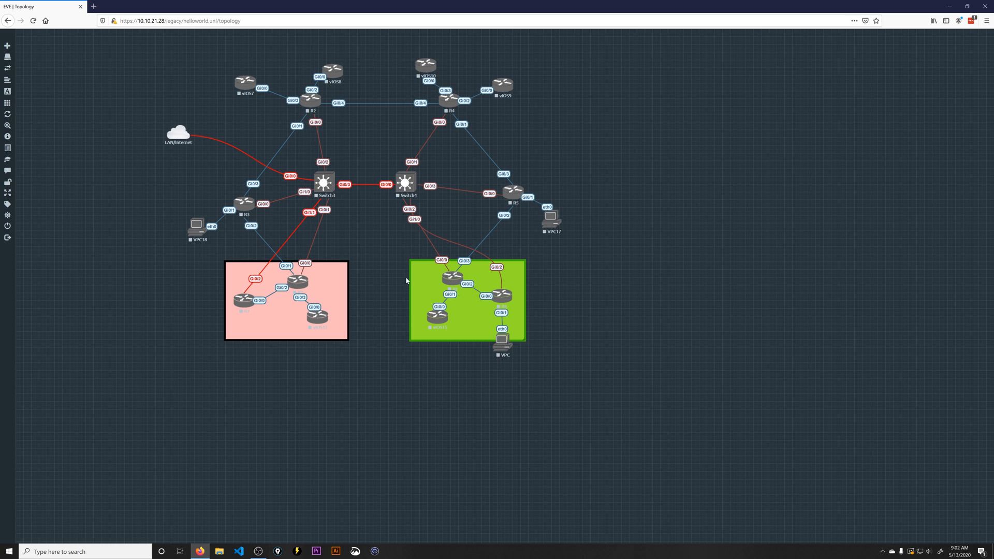
mouse_move(369, 239)
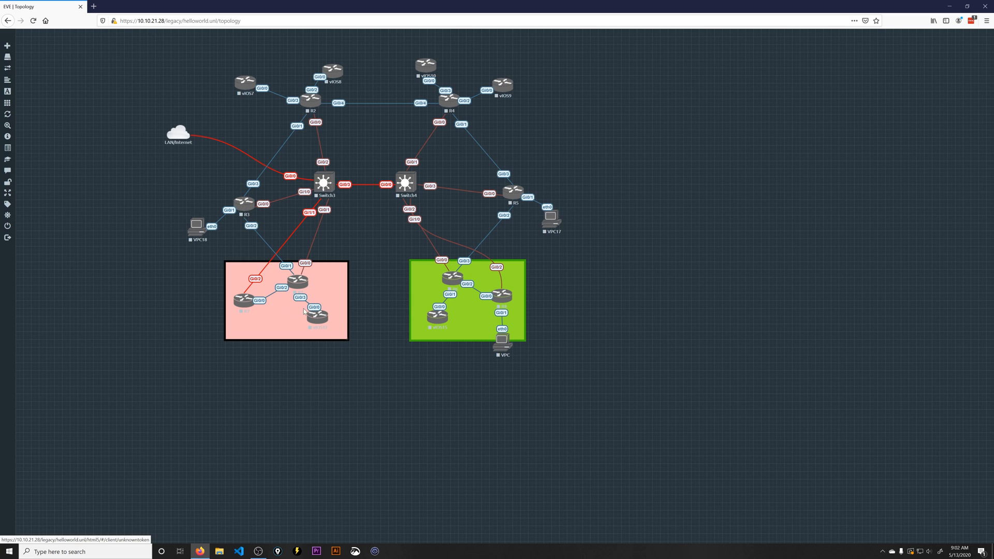
mouse_move(184, 95)
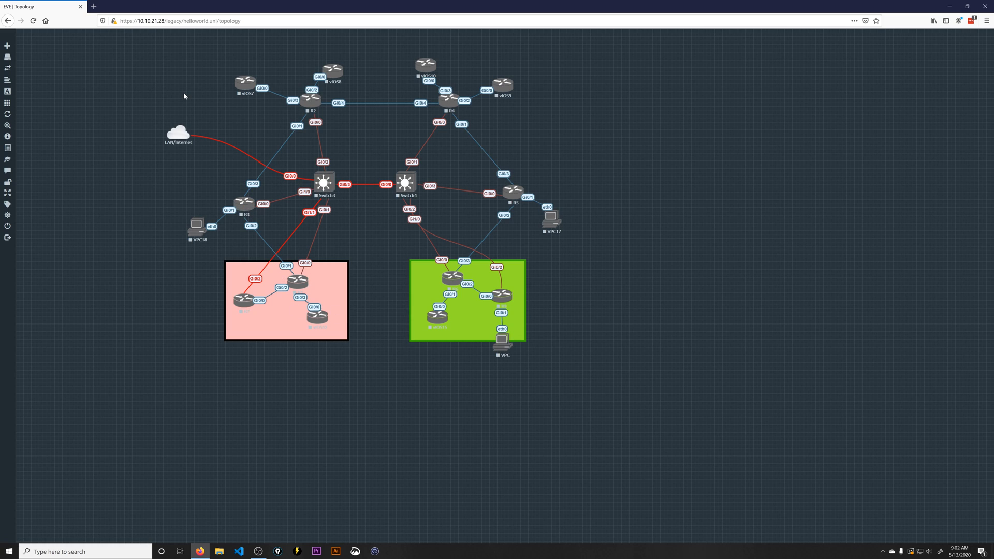
mouse_move(148, 112)
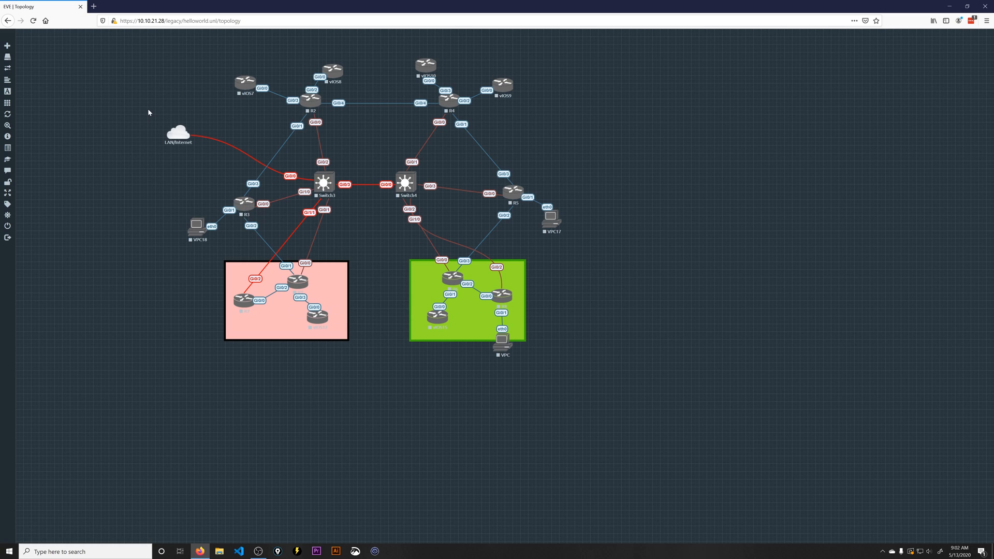
mouse_move(507, 202)
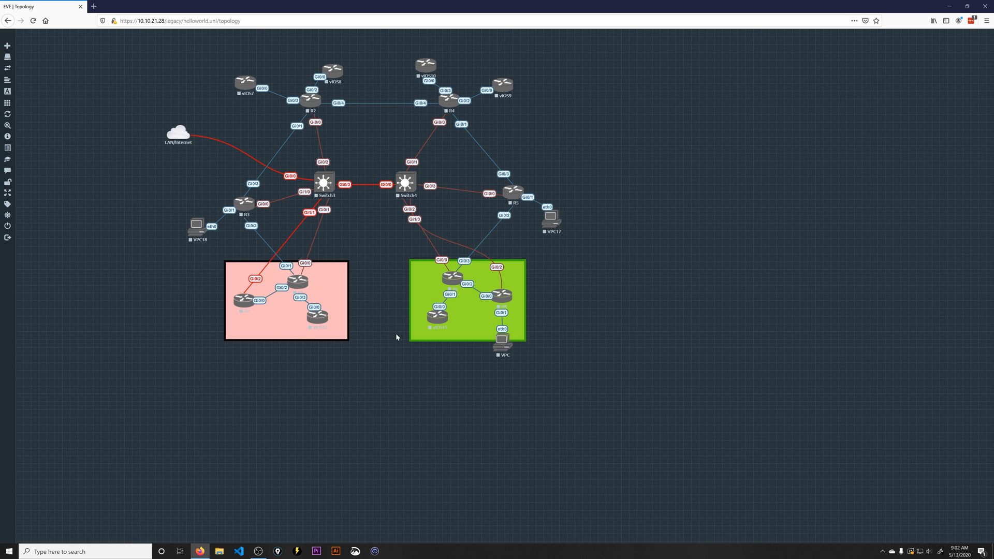
mouse_move(347, 264)
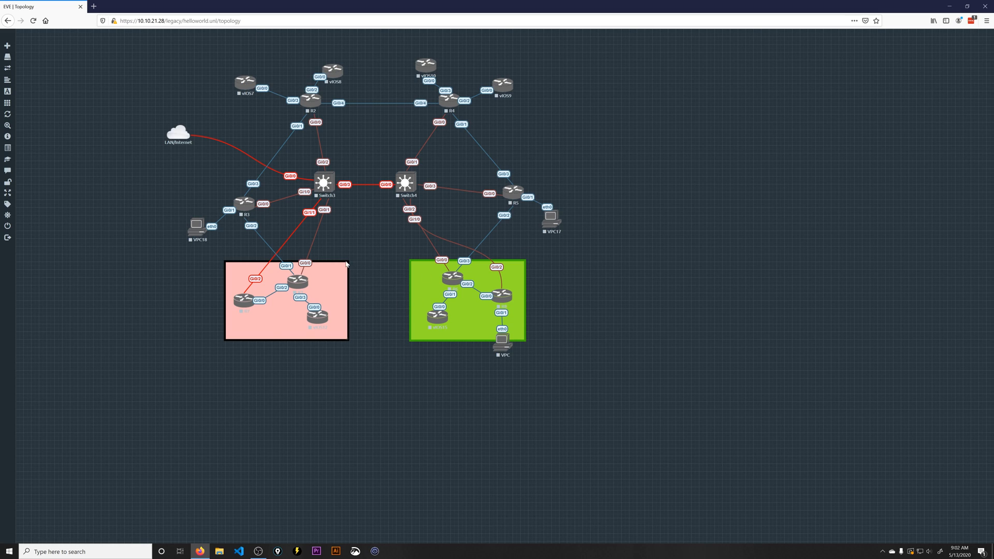
mouse_move(346, 242)
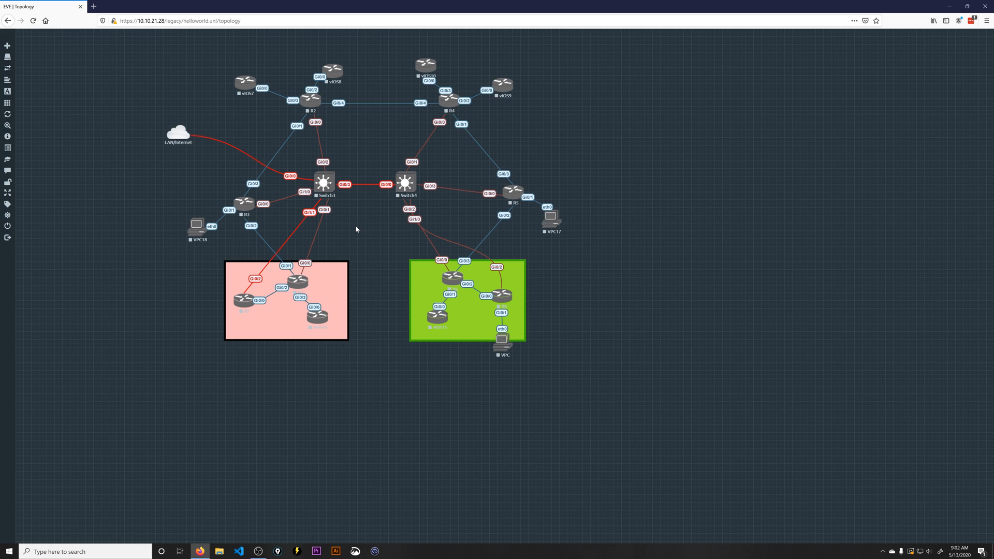
mouse_move(349, 253)
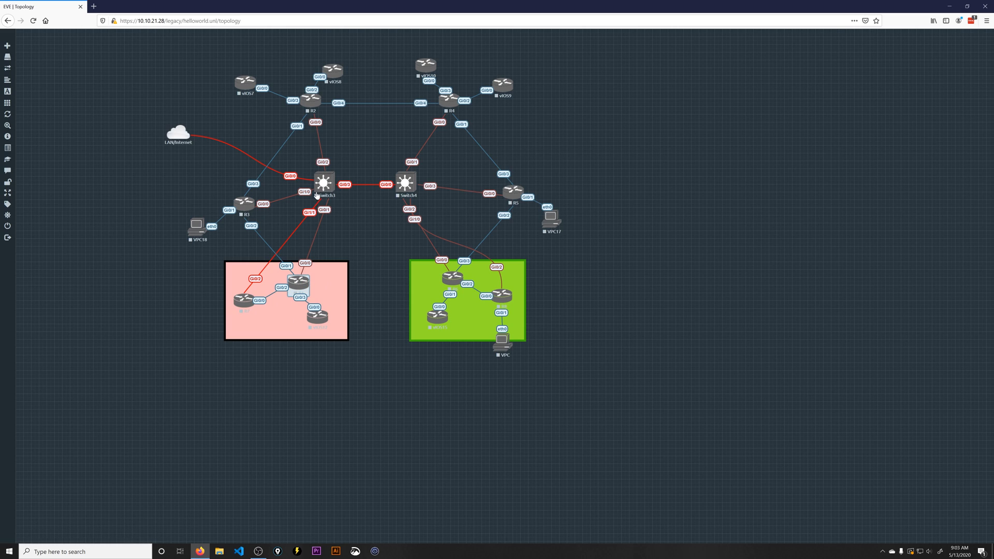
mouse_move(465, 101)
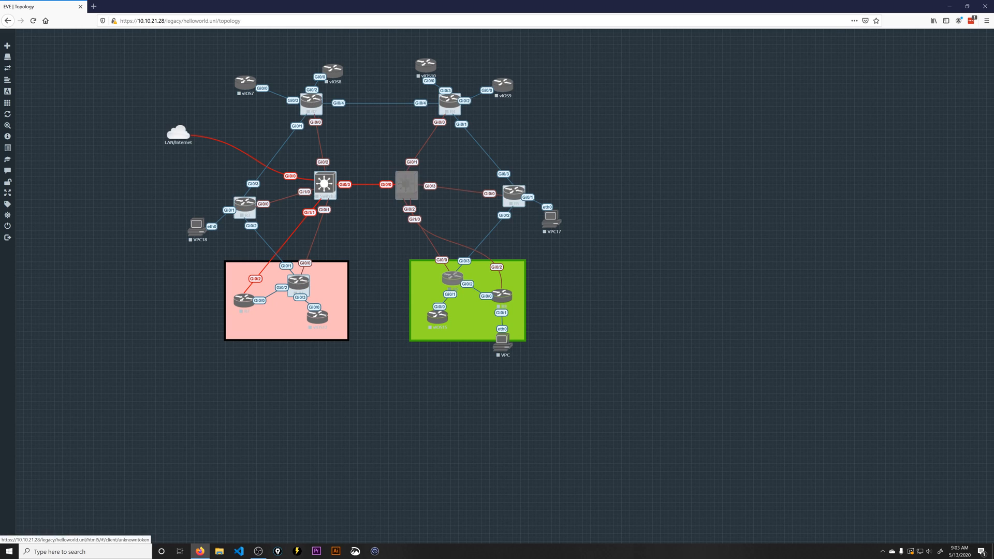
Bring up the group context menu for the selected nodes and choose an action
right_click(406, 184)
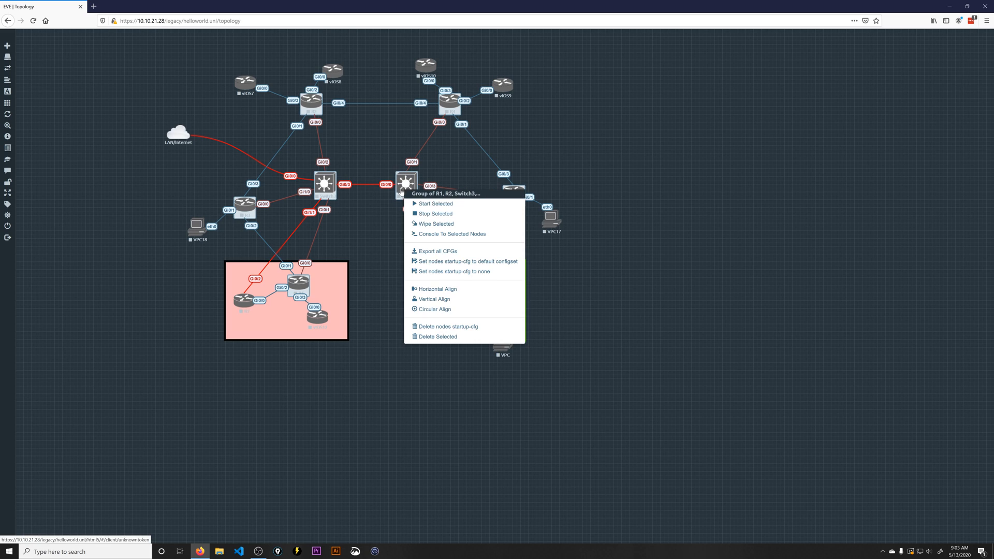
click(436, 204)
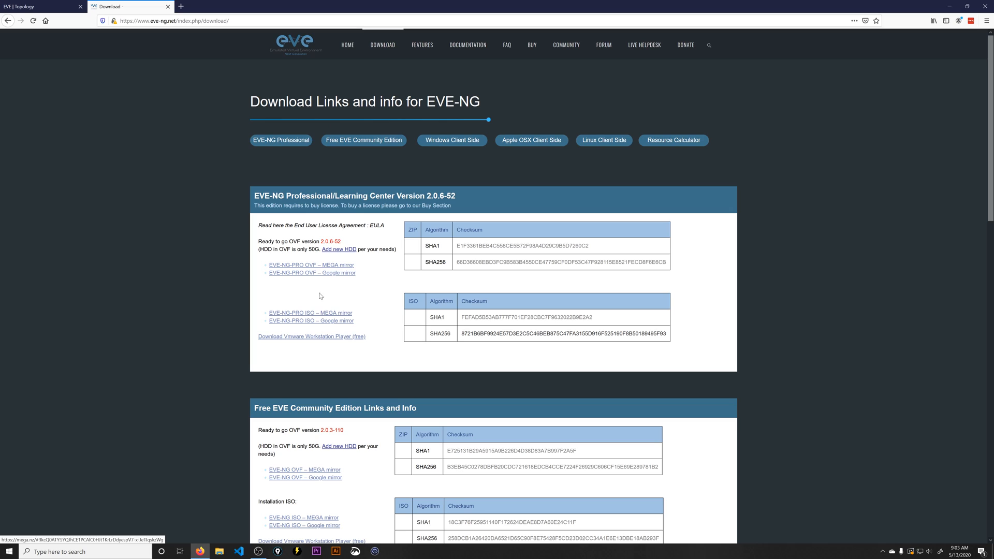
mouse_move(297, 268)
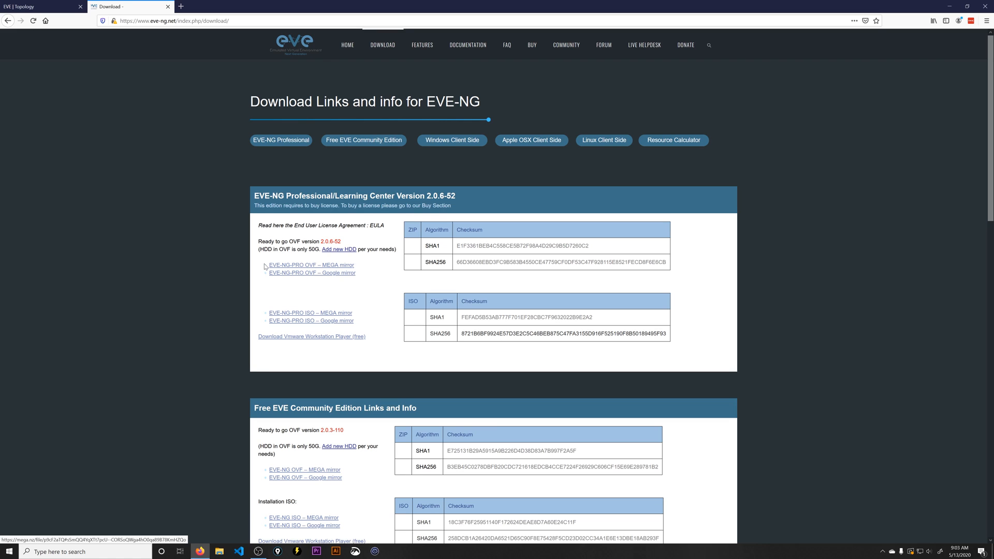
Highlight the EVE-NG Professional 2.0.6-52 OVF/ISO mirror links on the download page
drag(269, 264, 356, 274)
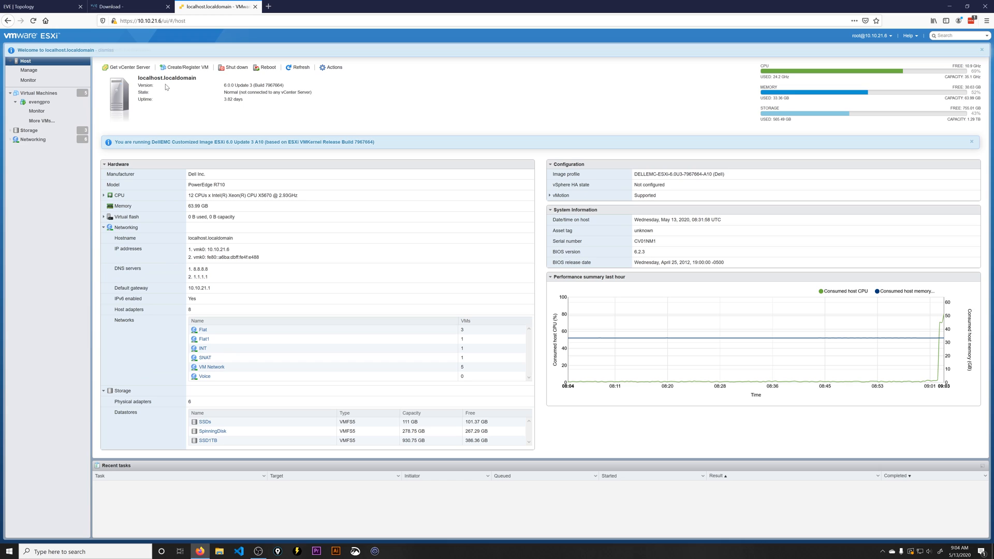
Show the evengpro VM summary in ESXi and expand its Network adapter 1 details
double_click(238, 85)
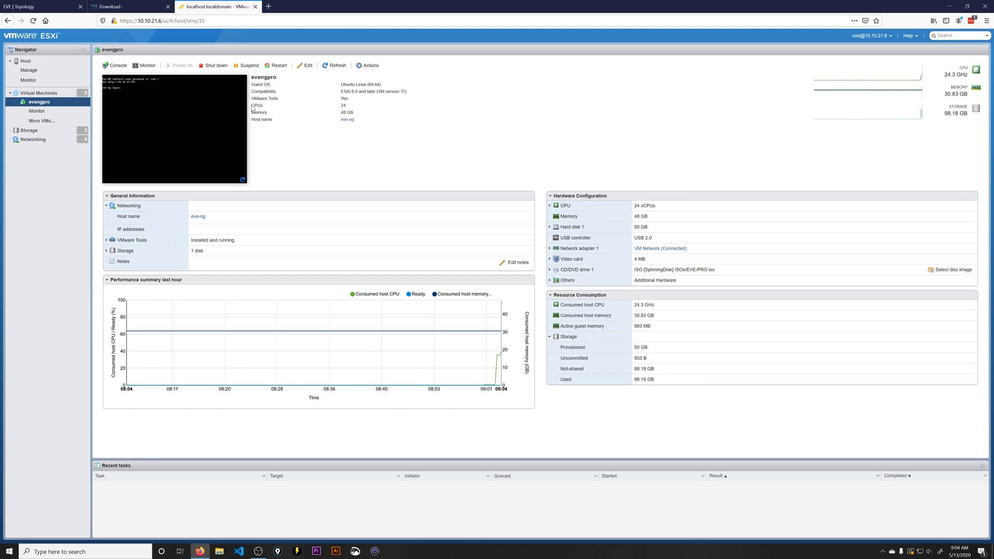
mouse_move(352, 118)
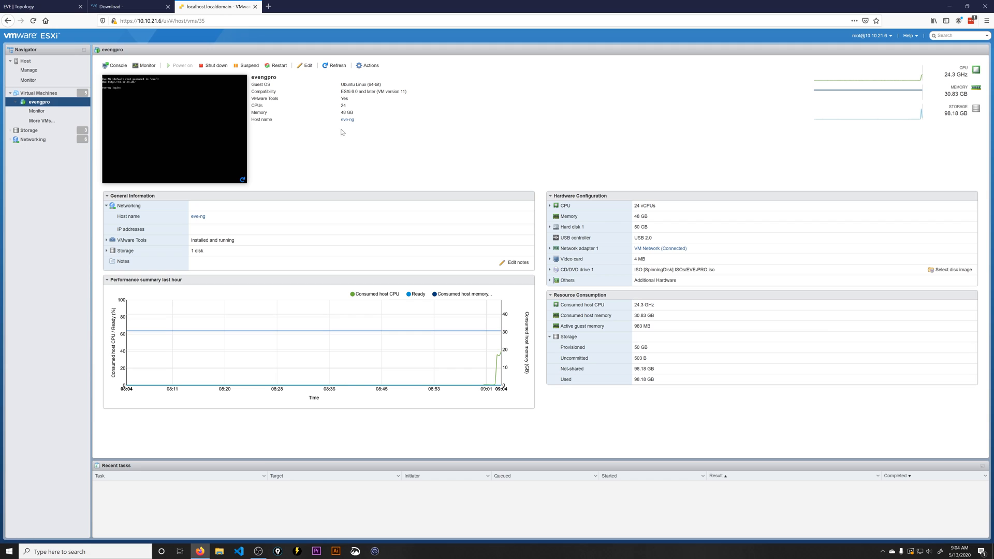
mouse_move(363, 109)
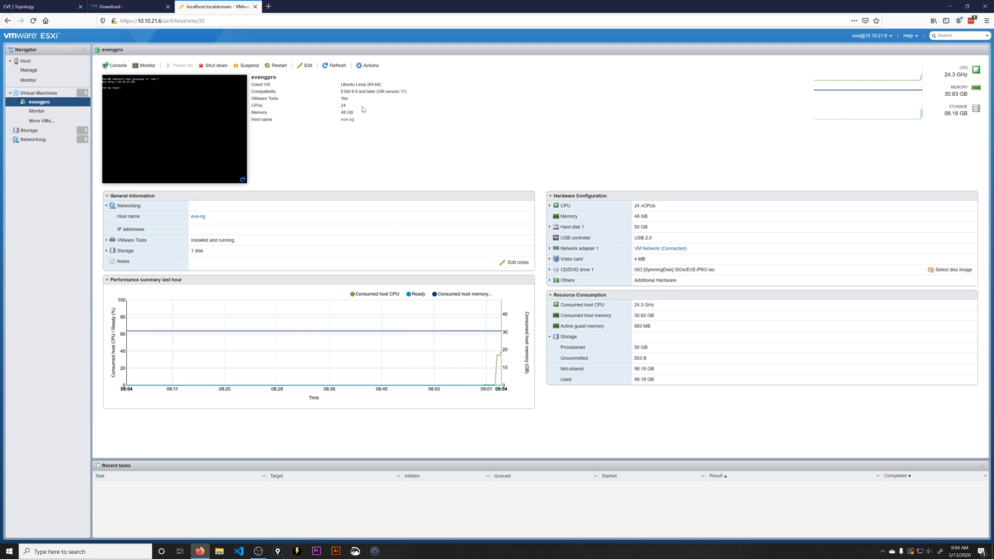
mouse_move(371, 100)
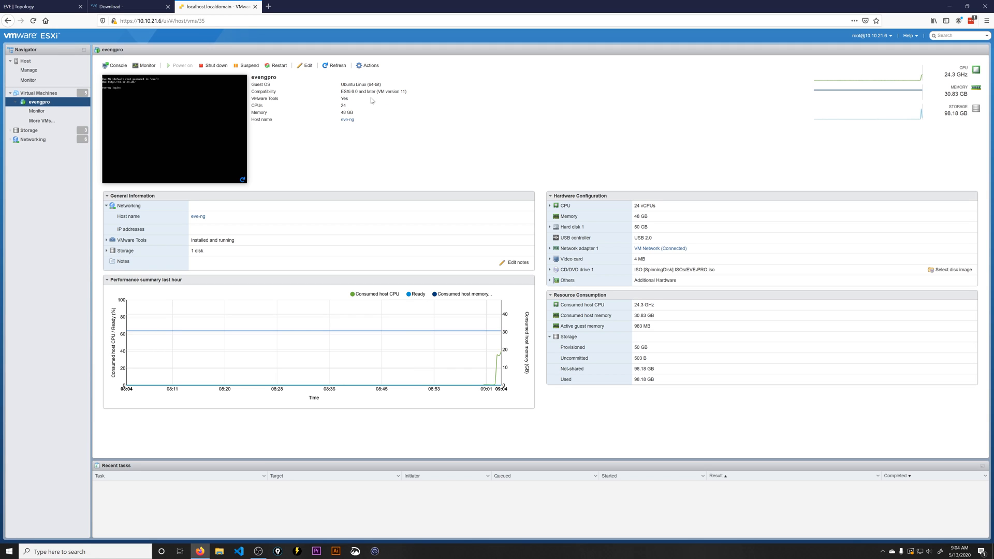
mouse_move(365, 102)
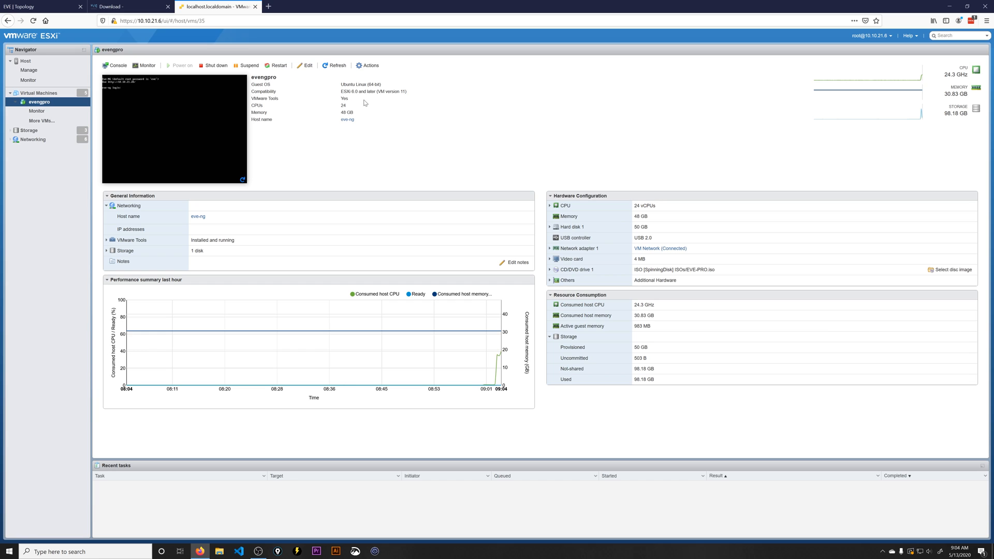
mouse_move(365, 103)
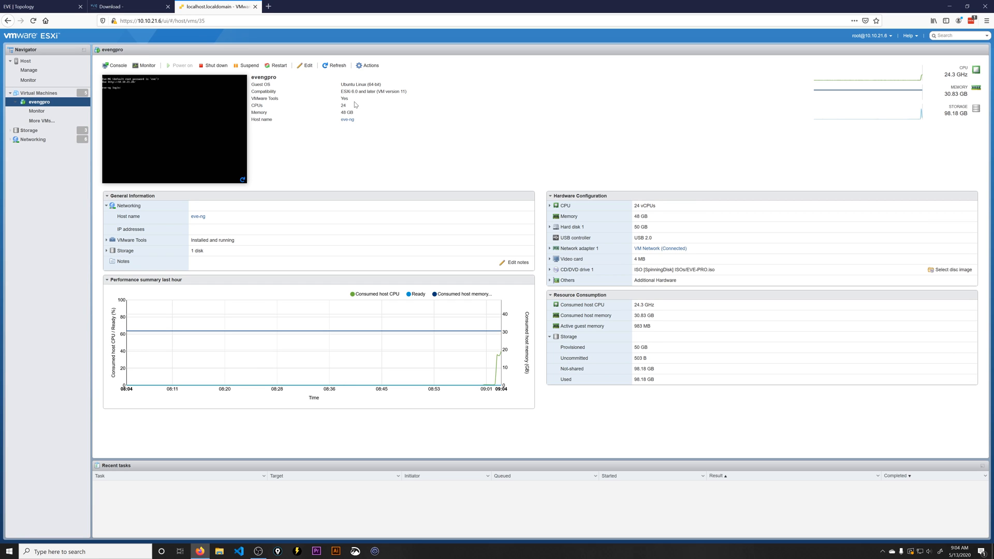
click(549, 247)
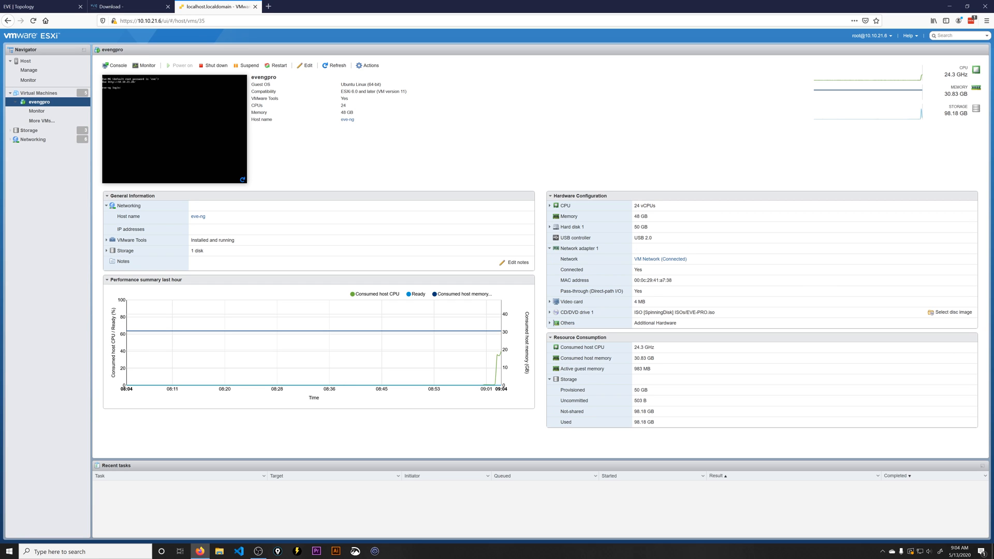
mouse_move(660, 259)
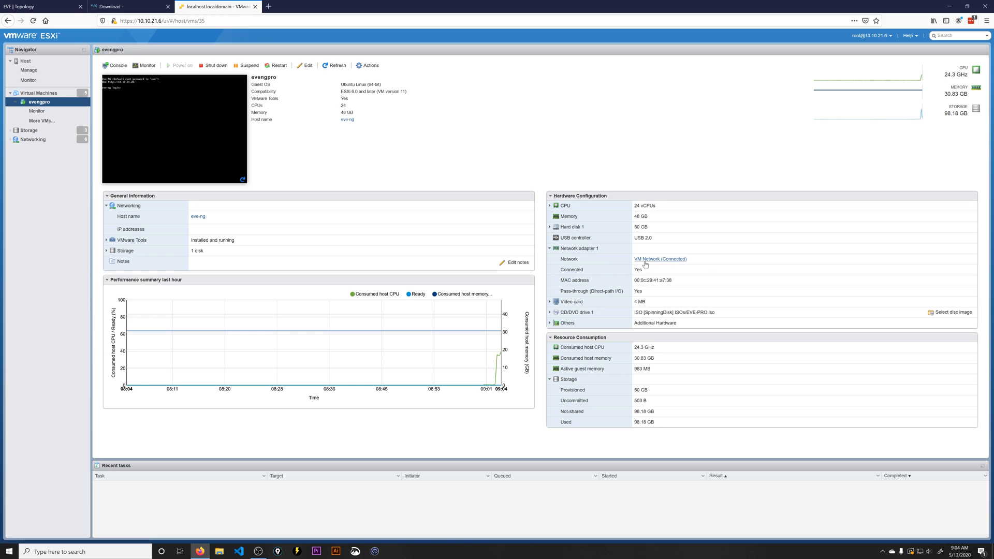
mouse_move(565, 253)
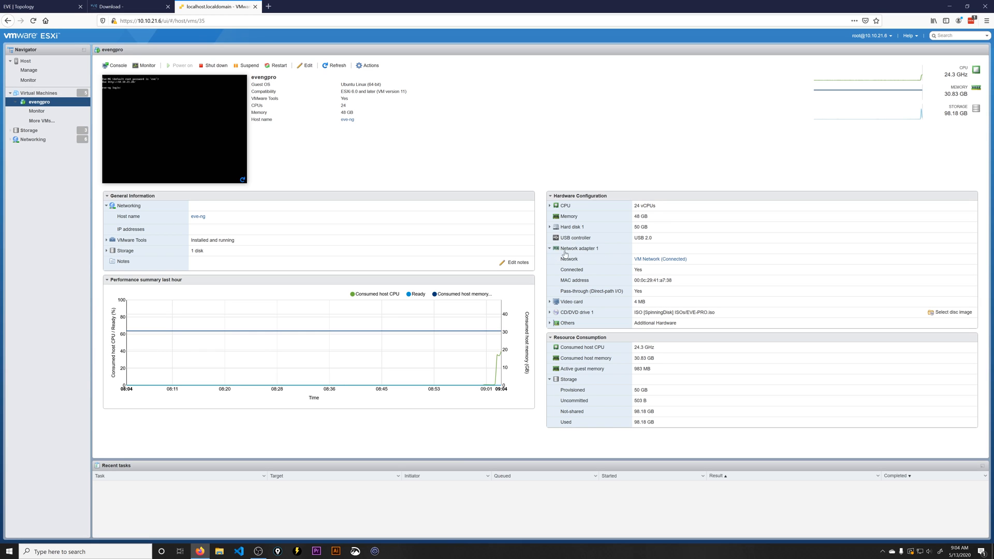
mouse_move(605, 267)
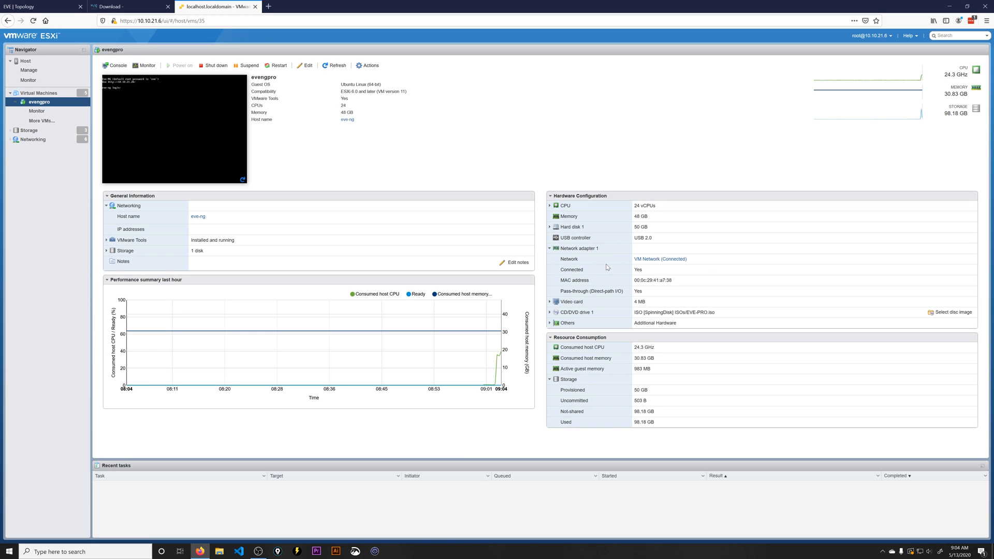
mouse_move(611, 266)
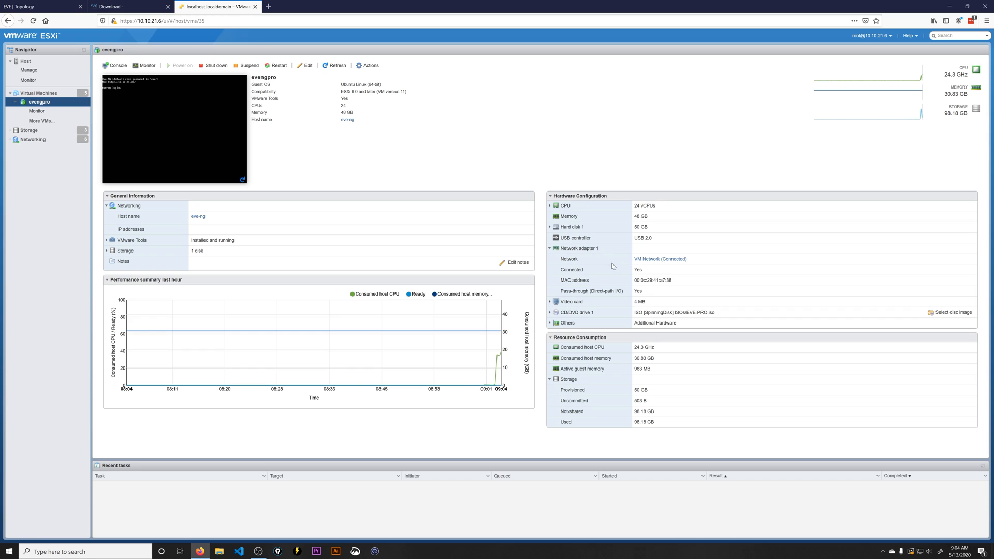
mouse_move(631, 279)
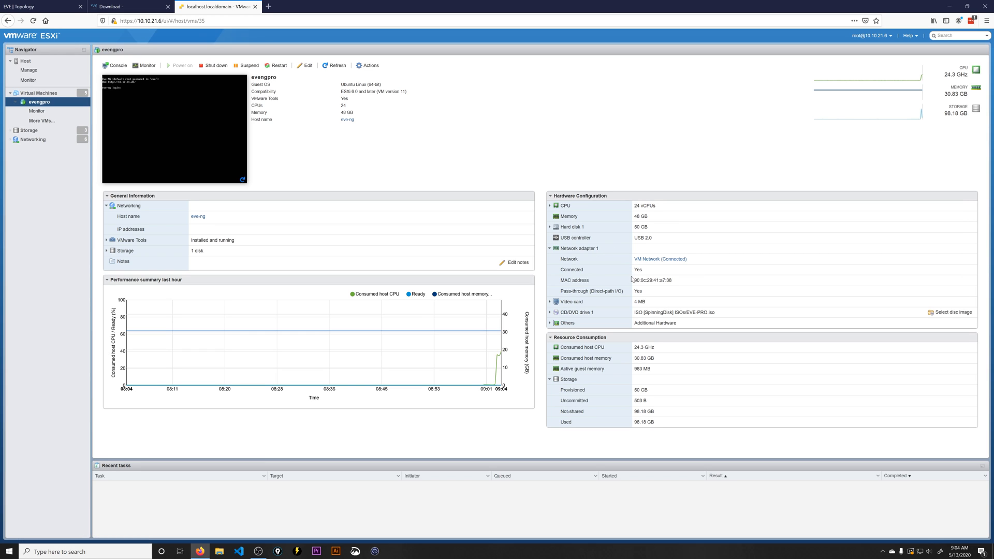
mouse_move(655, 292)
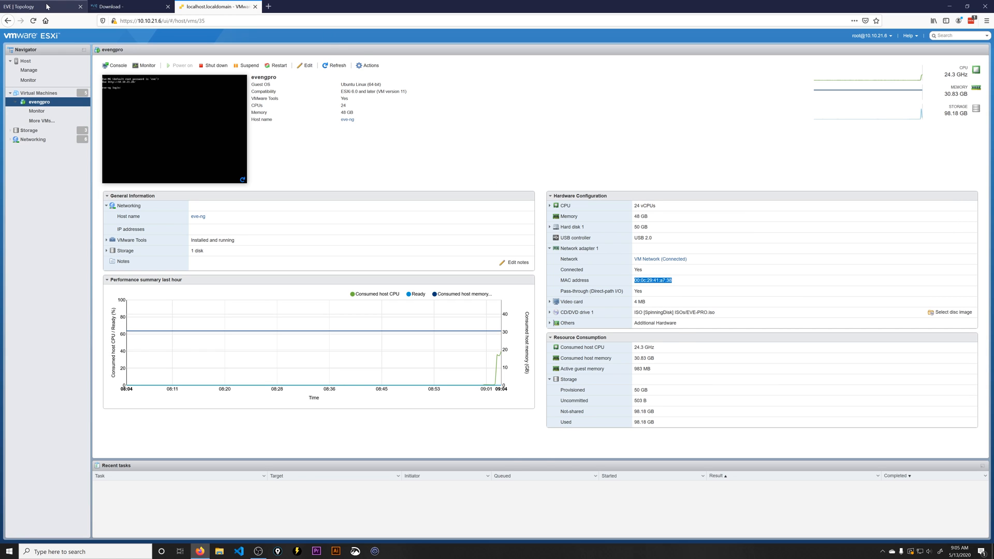
Run show ip int br on R1's console, seeing only Gi0/0 at 10.10.21.200 up
click(39, 6)
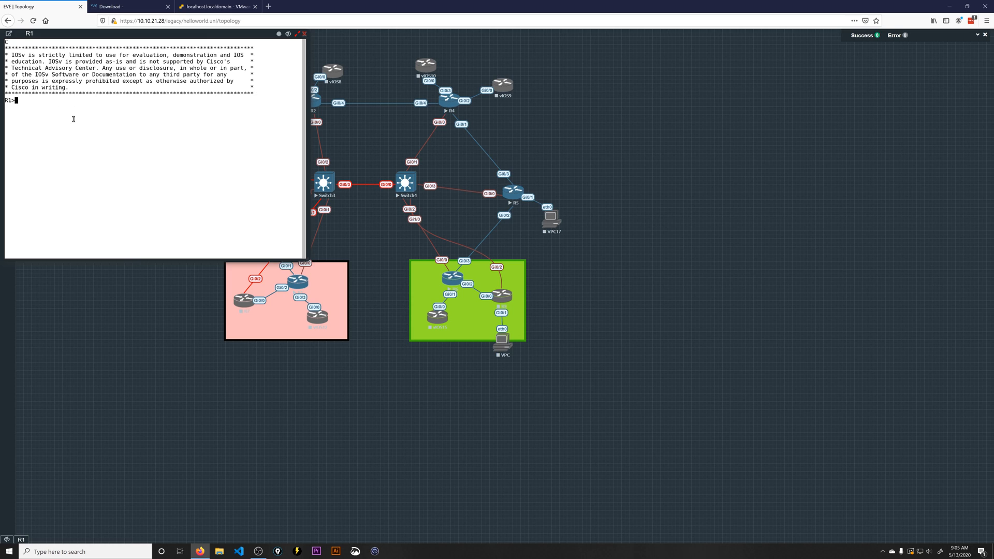
text(show ip int br)
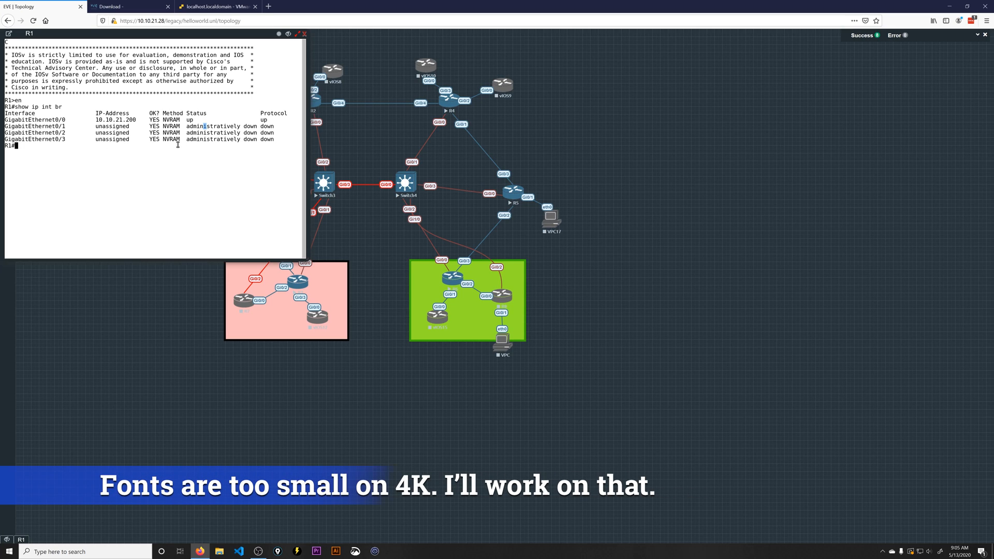
click(7, 551)
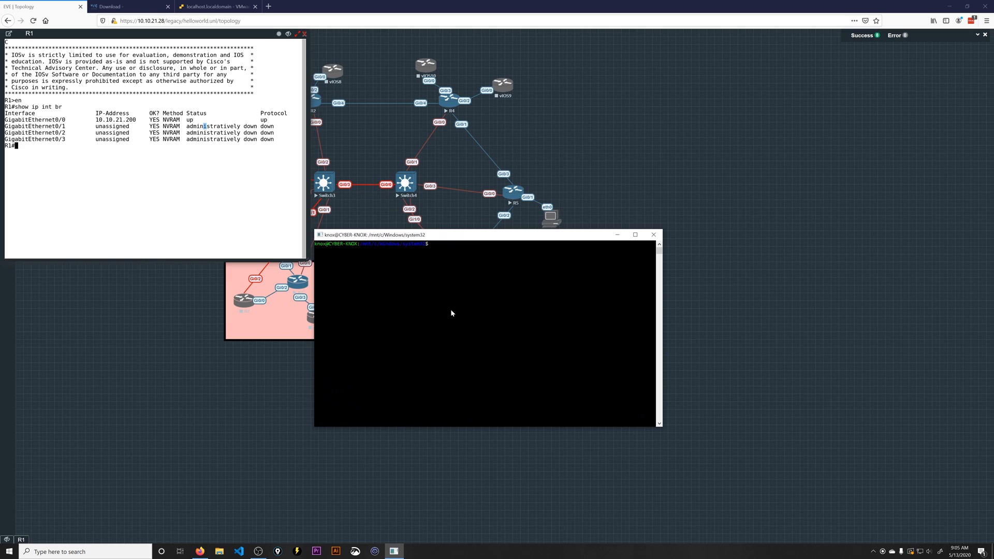
mouse_move(468, 271)
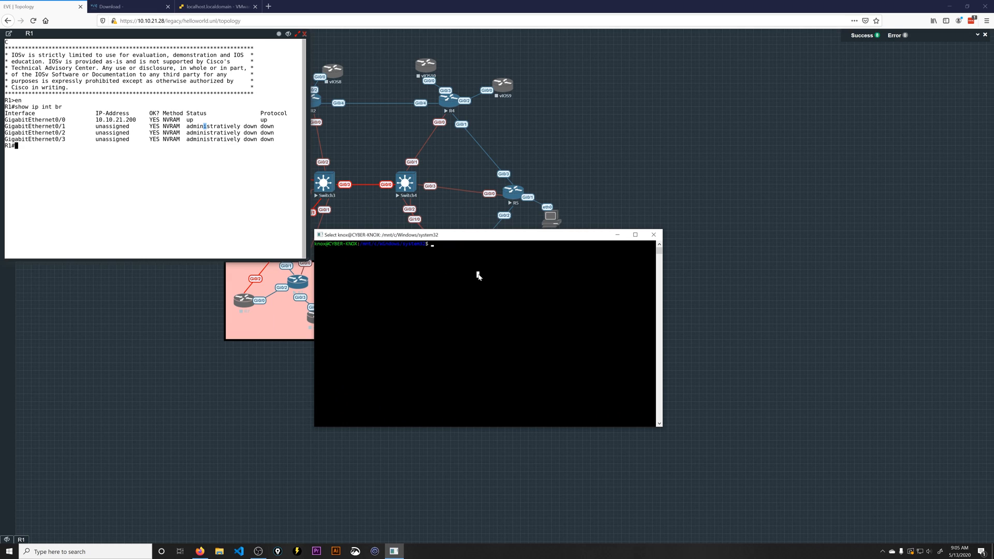
In WSL, cd to /mnt/e/dev/CodeSamples/Ansible/eveng/lab1 and run ansible-playbook with the lab playbook
text(cd /mnt/e/dev/CodeSamples/Ansible/eveng/lab1)
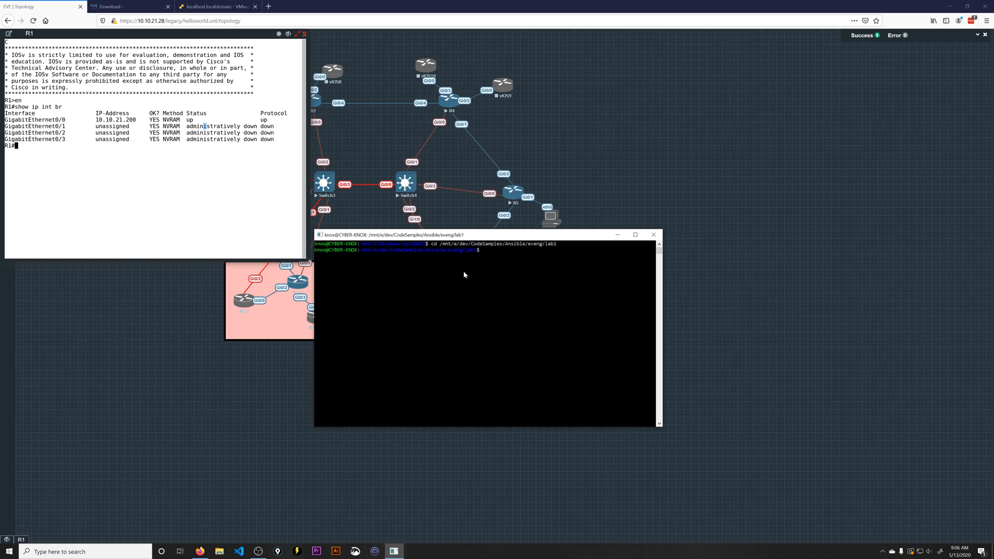
text(ans)
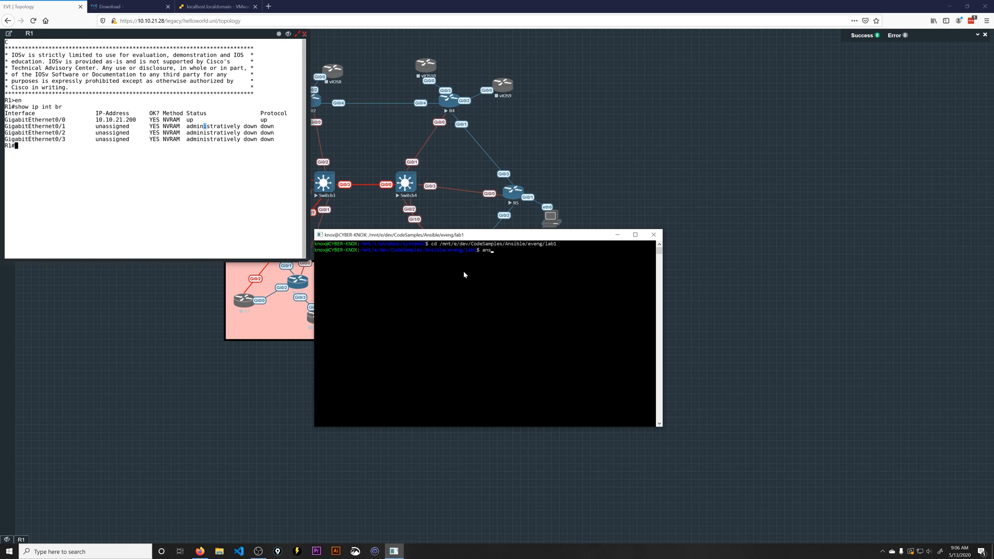
text(sible-playb)
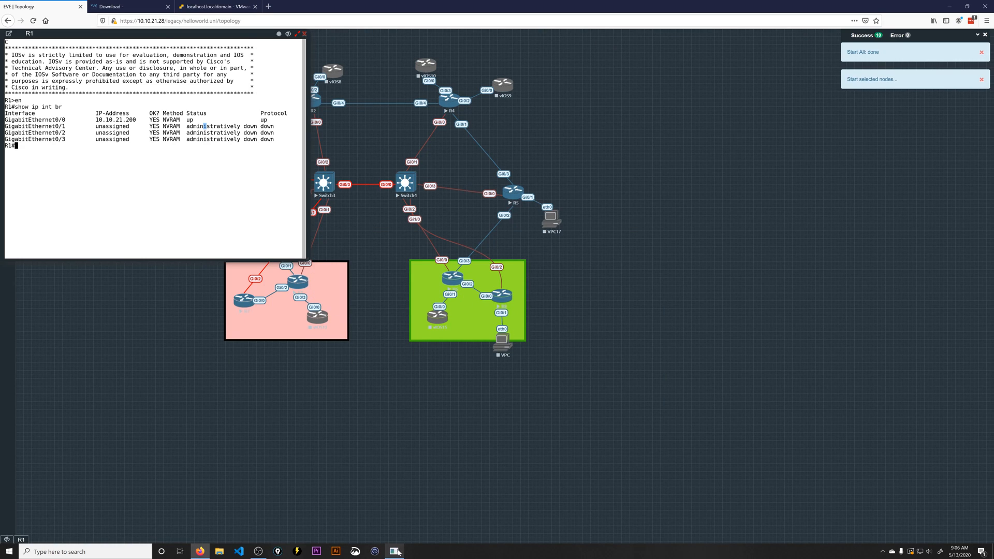
click(393, 551)
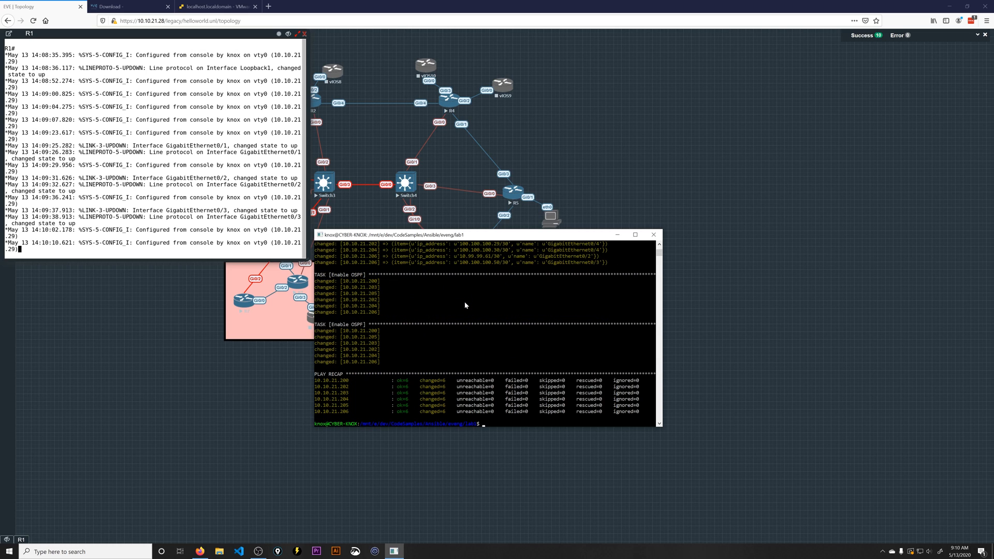
Run show ip int br and show ip ospf int br on R1 to verify interfaces and OSPF area 0
click(653, 235)
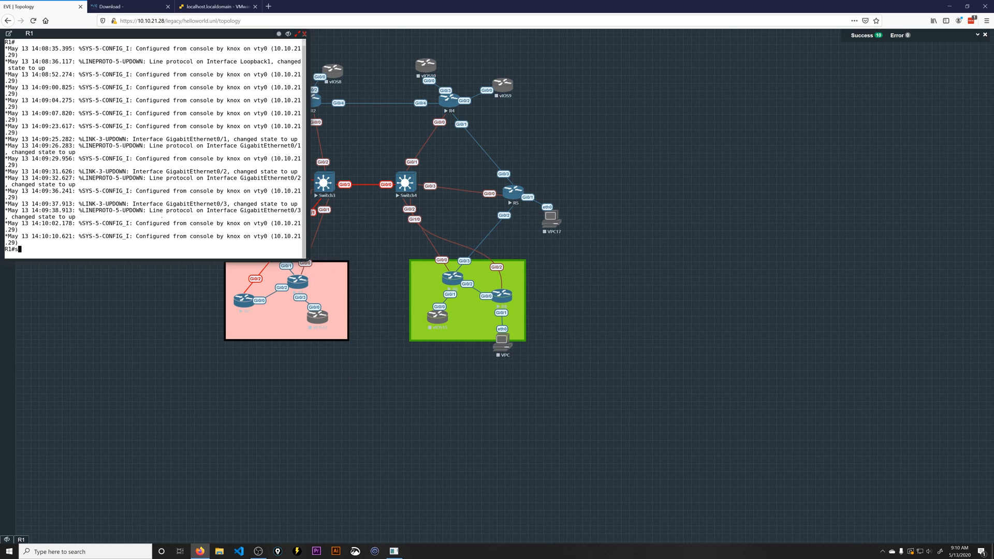
text(how ip int br)
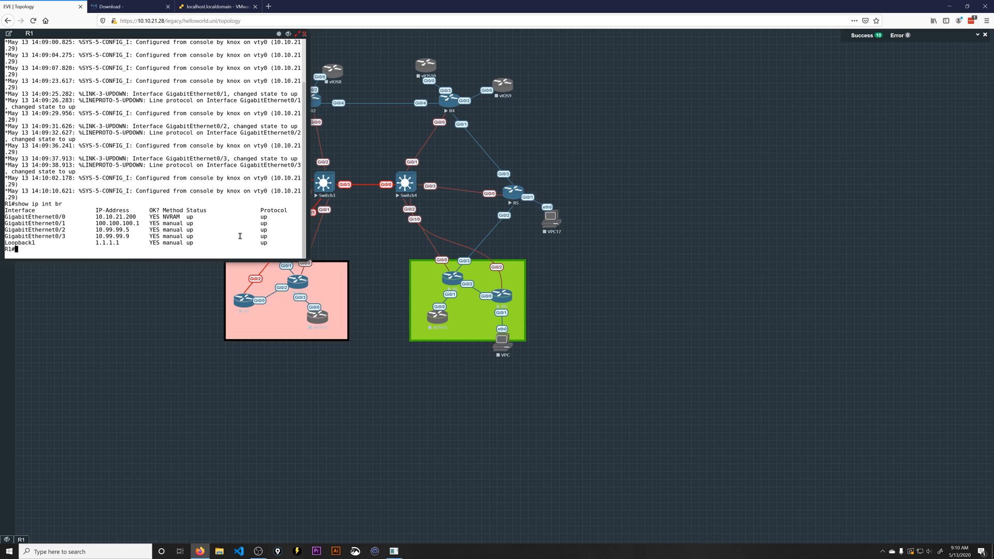
text(show ip ospf int br)
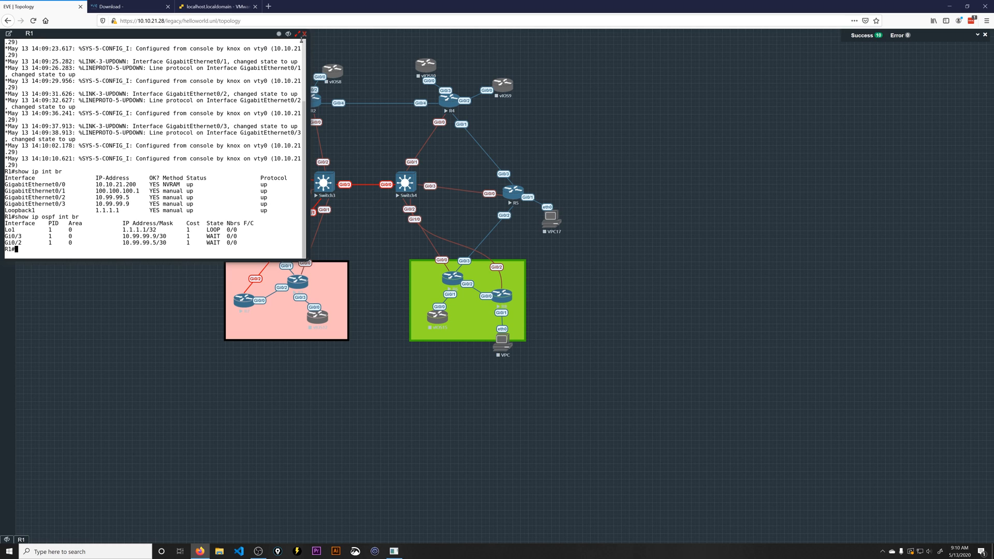
Close the R1 console, bring up Add a New Node from the canvas menu and dismiss it
click(304, 33)
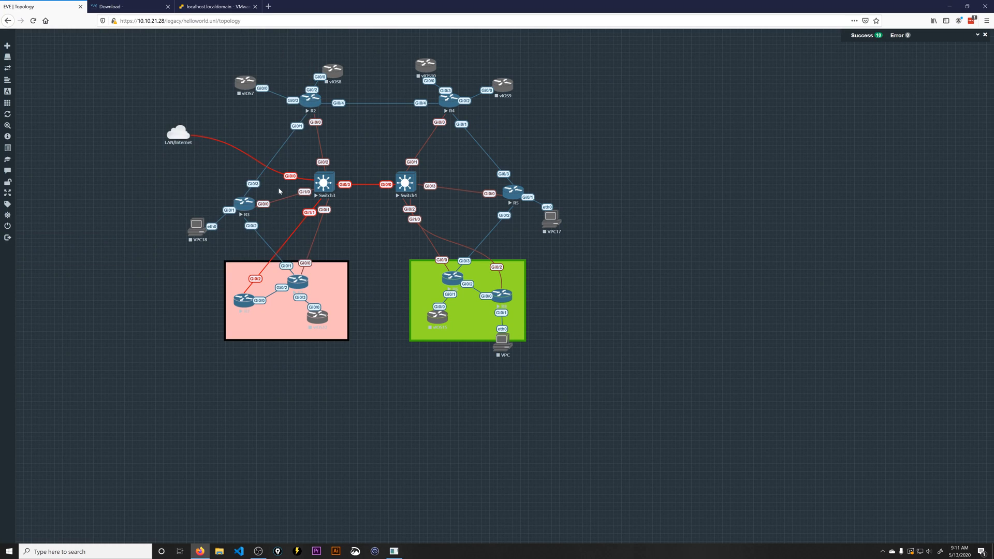
right_click(278, 190)
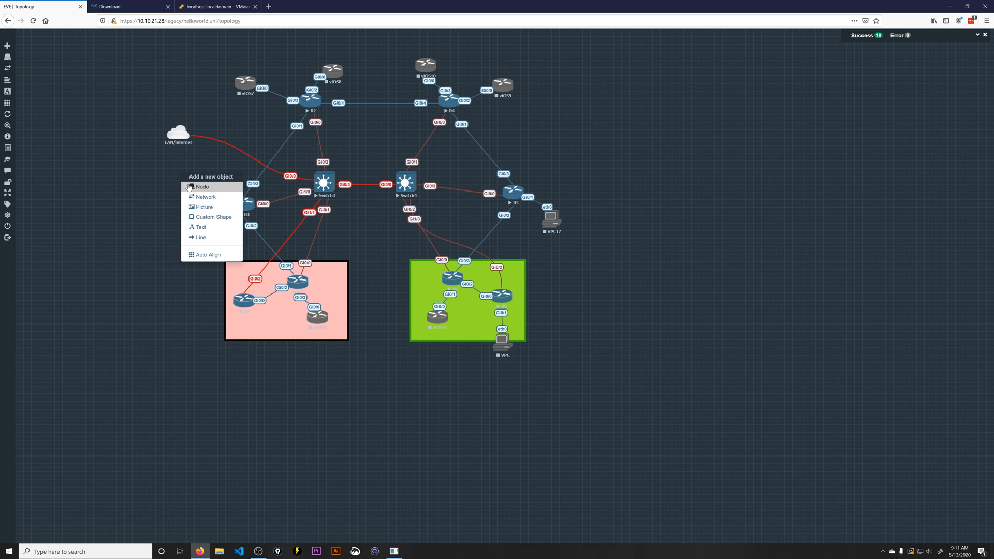
click(203, 187)
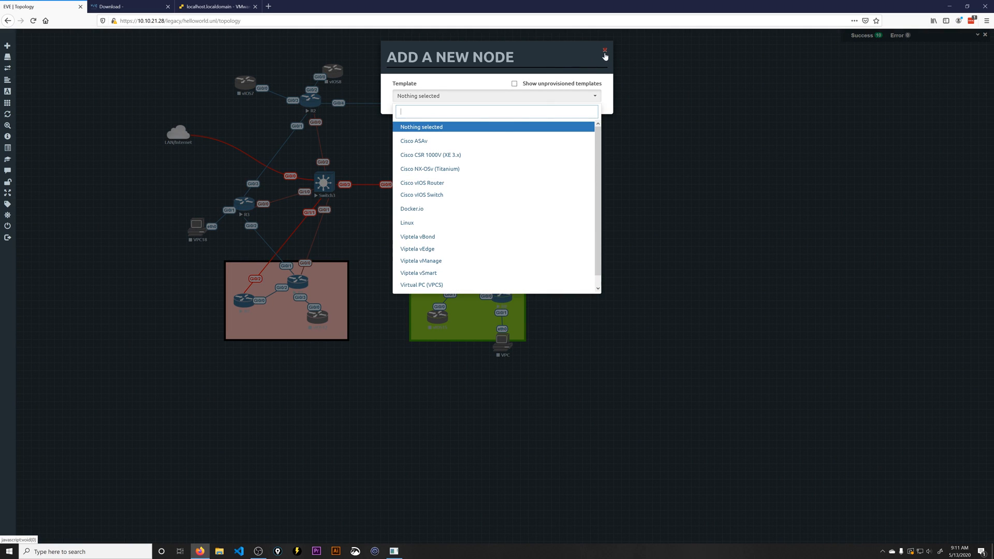
click(604, 51)
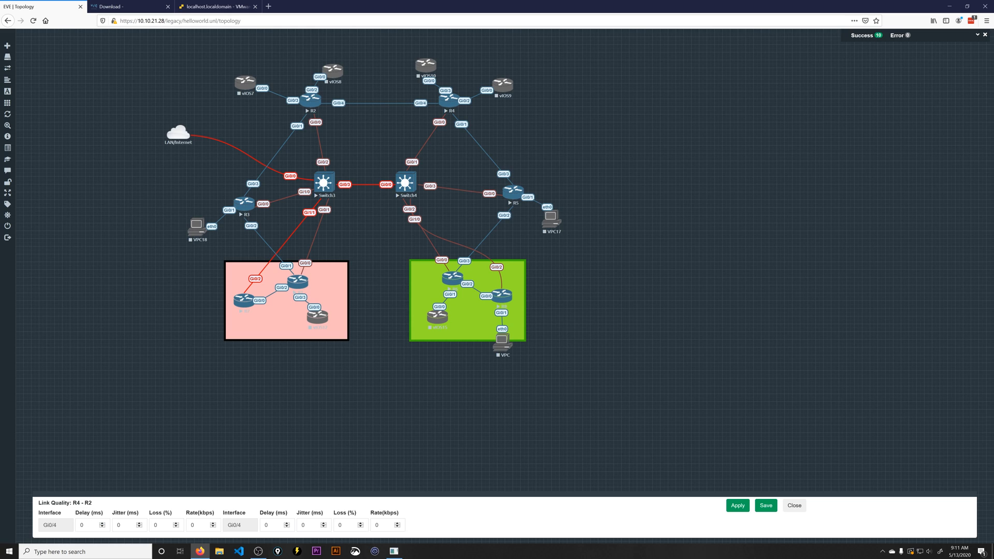
mouse_move(610, 437)
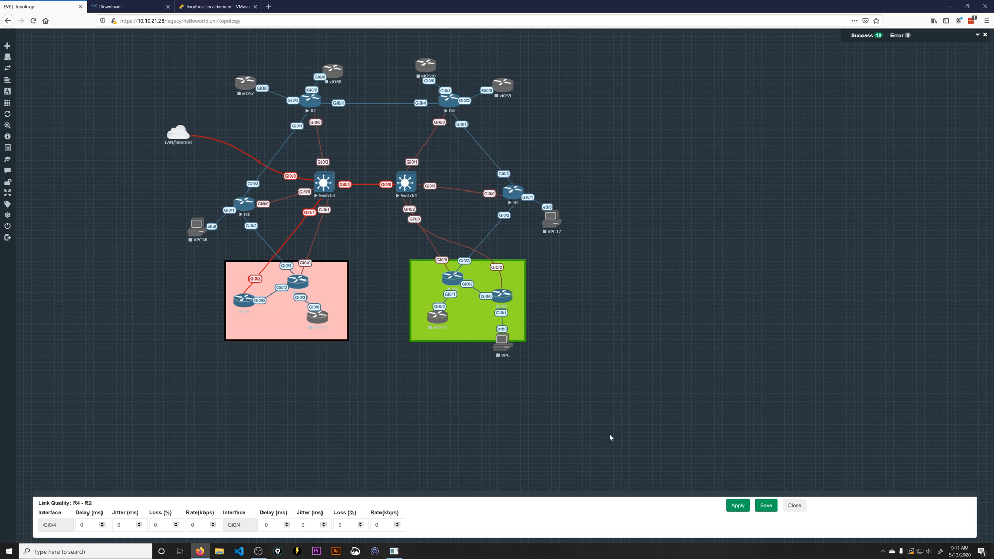
Restyle the Switch4 link into the green area as a red line and save it
right_click(497, 267)
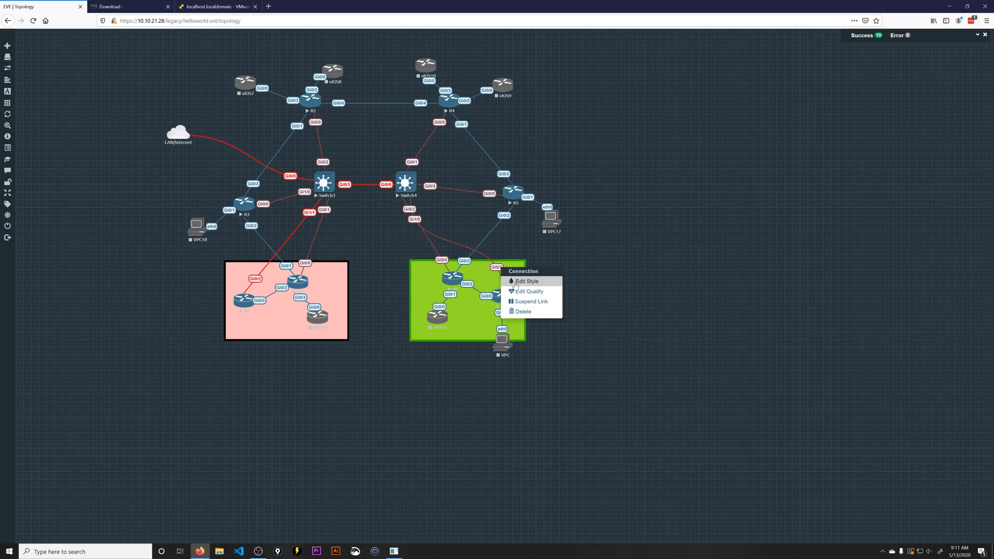
click(527, 280)
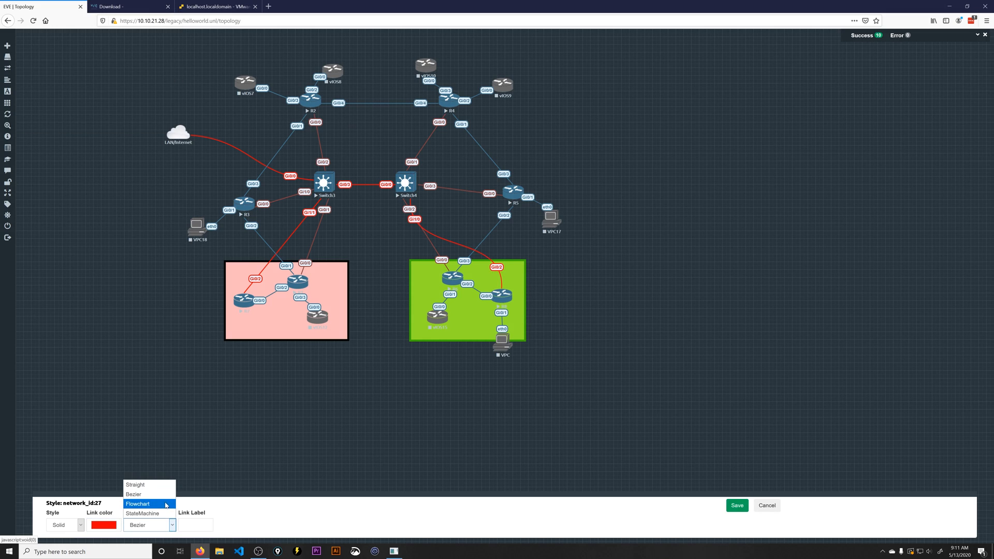
click(736, 505)
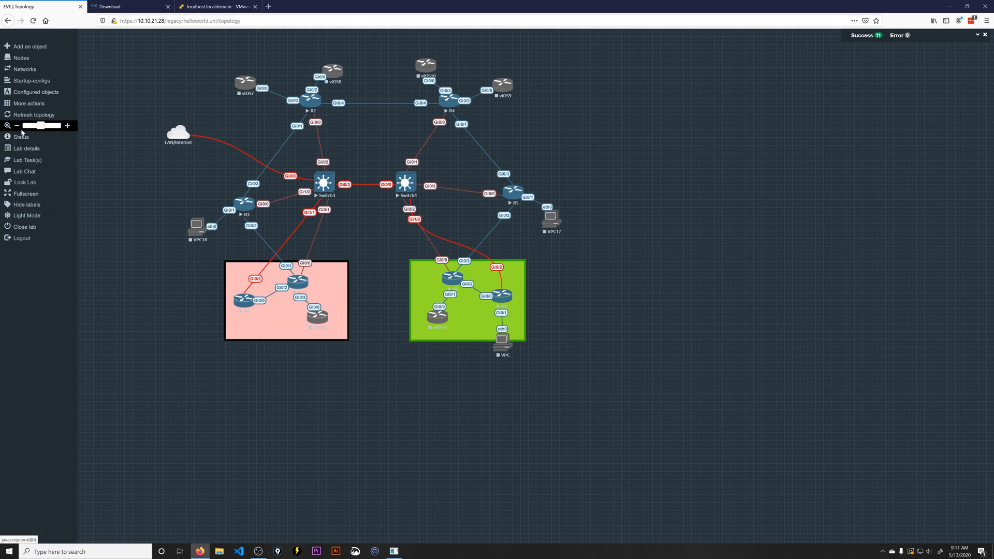
mouse_move(30, 80)
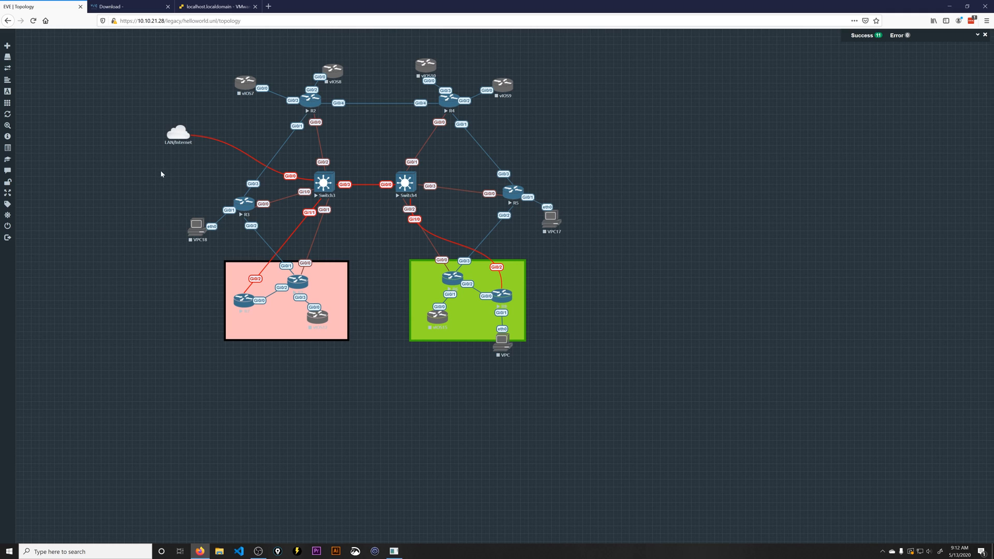
right_click(185, 167)
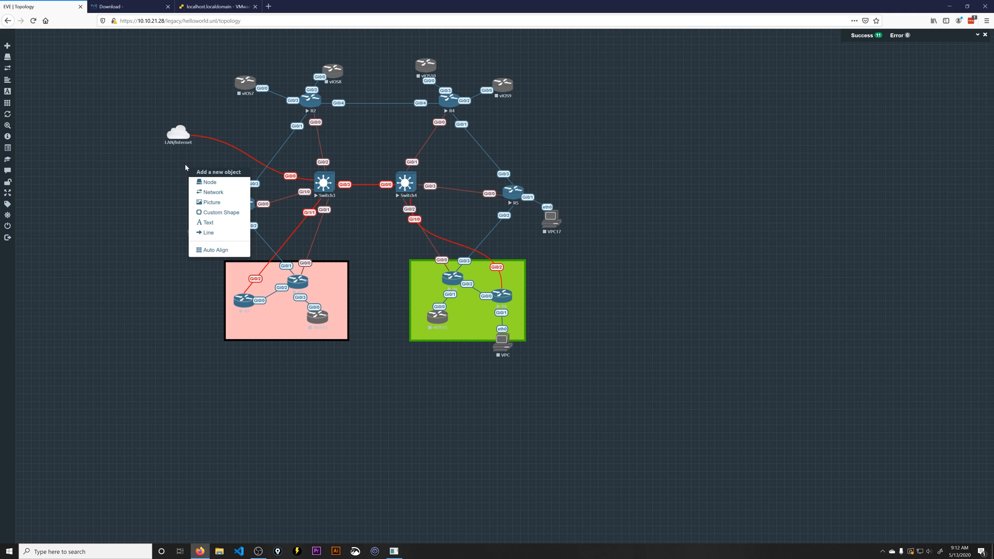
click(213, 193)
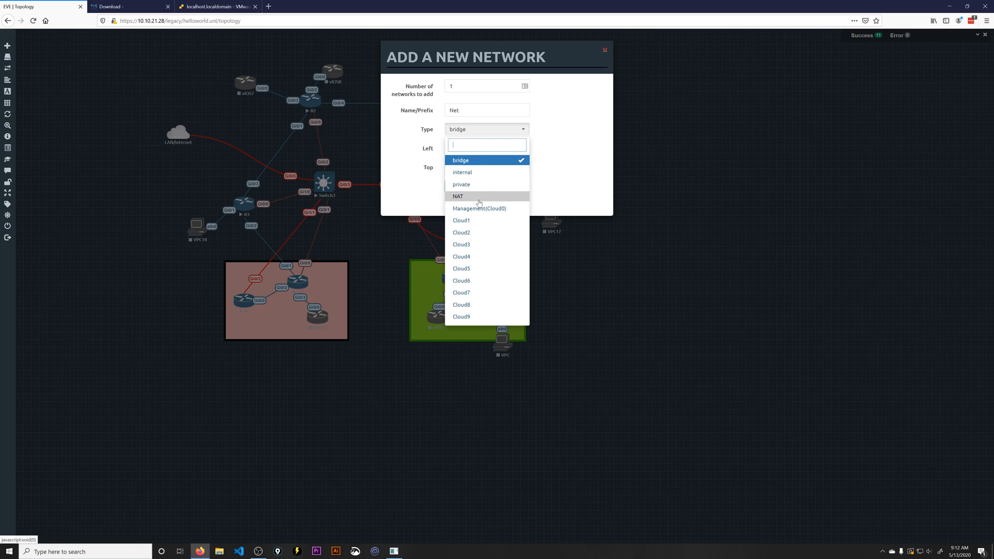
click(604, 50)
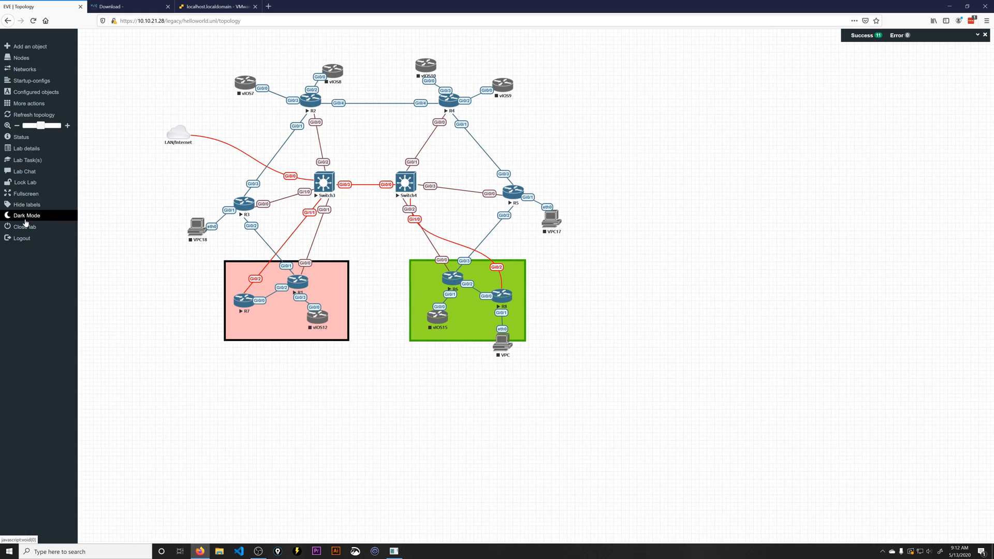
click(27, 215)
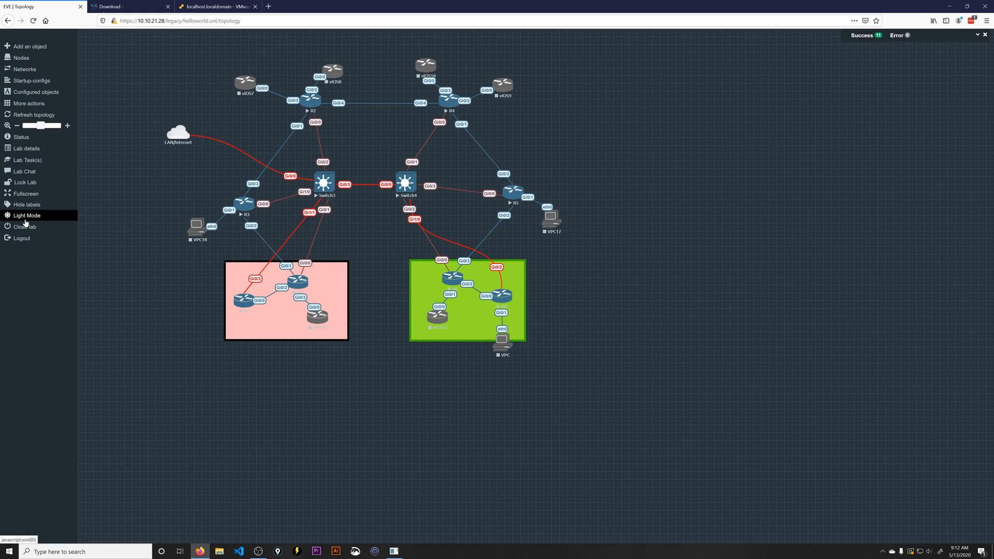